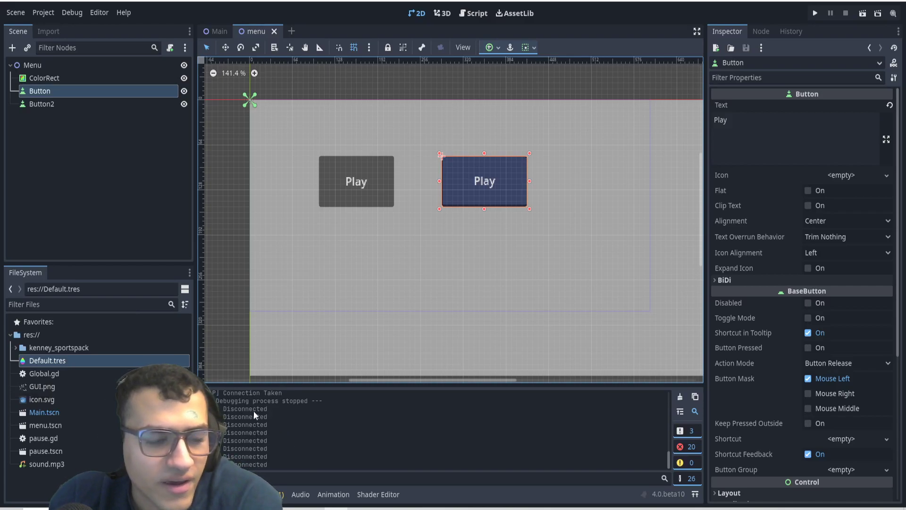
mouse_move(324, 194)
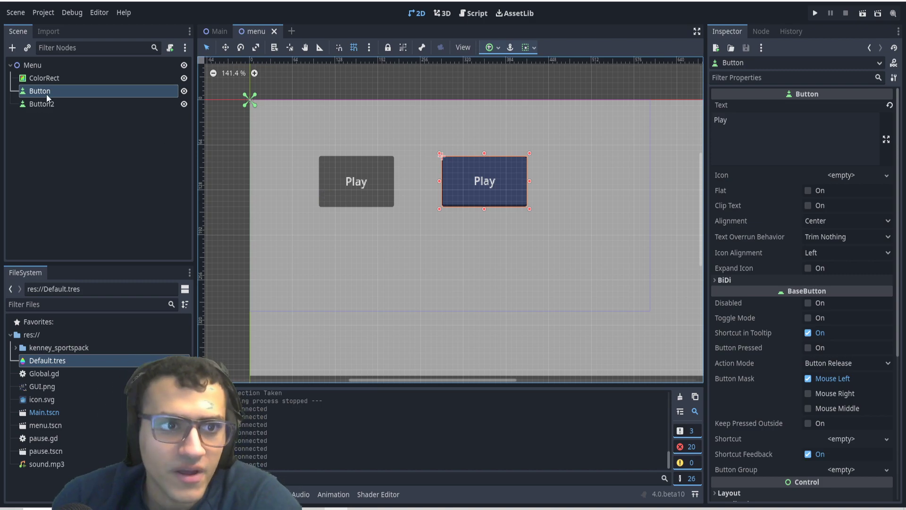
mouse_move(303, 165)
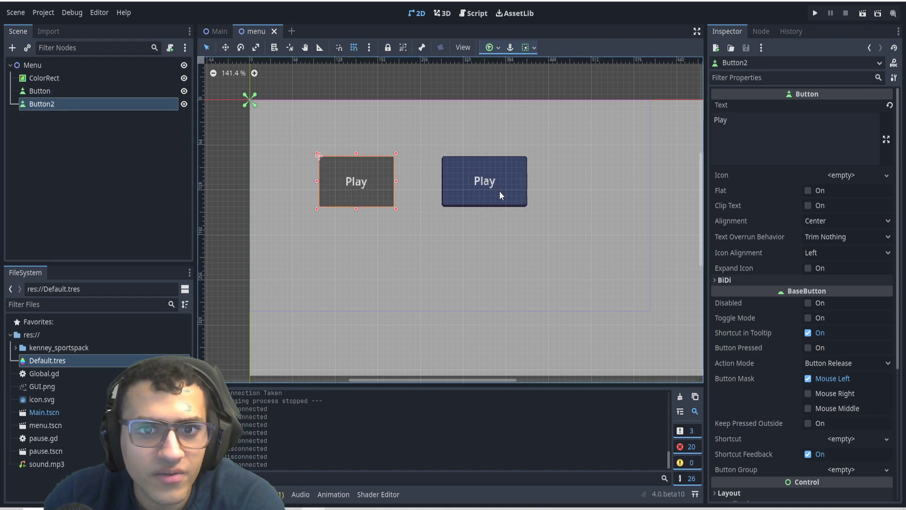
- Scroll Button2's Inspector down to the Control > Theme section
scroll(down, 3)
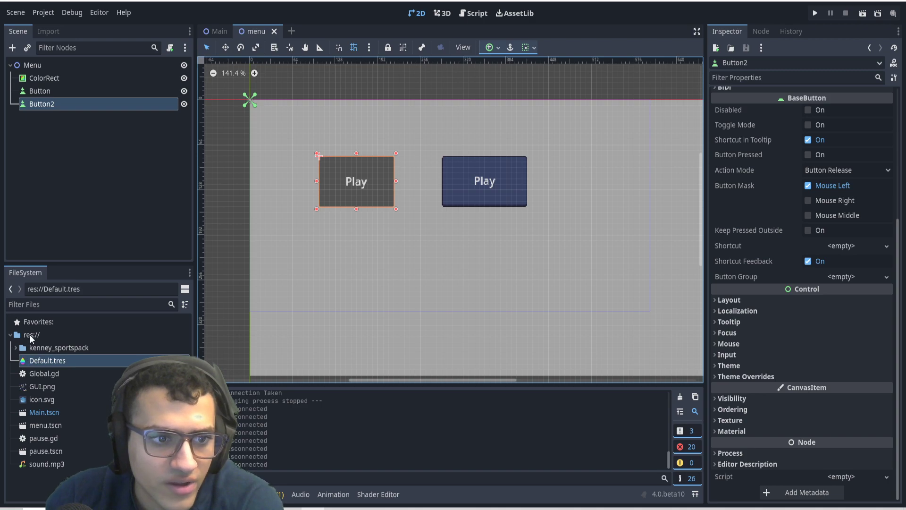
- Create a Theme resource in res://, save it as Default 2.tres, and open it
right_click(32, 339)
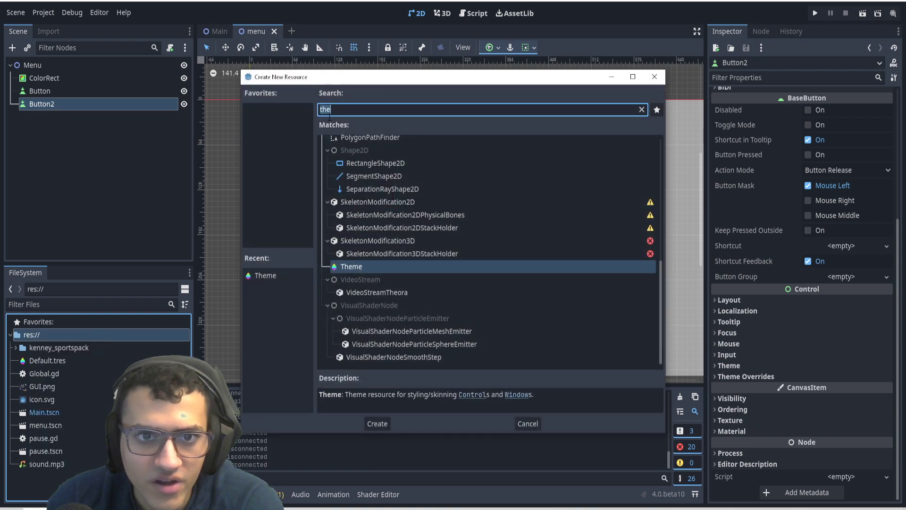
click(376, 423)
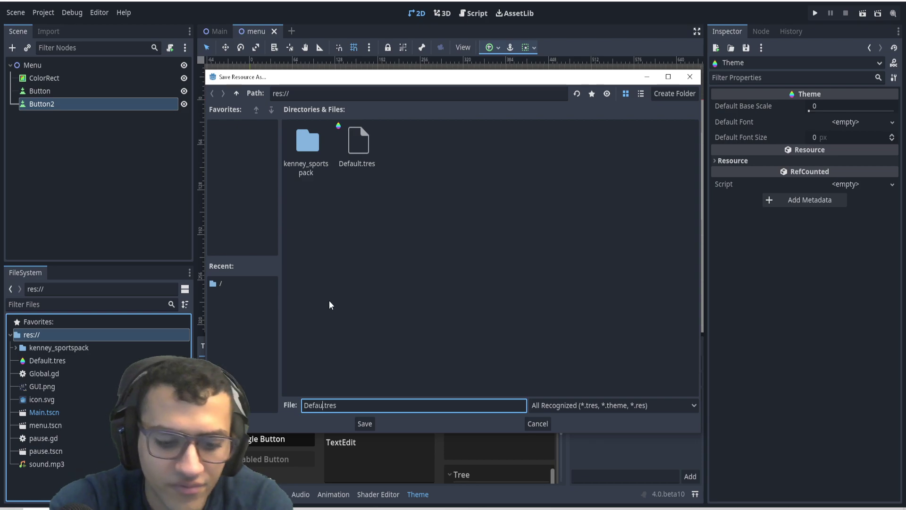
click(363, 422)
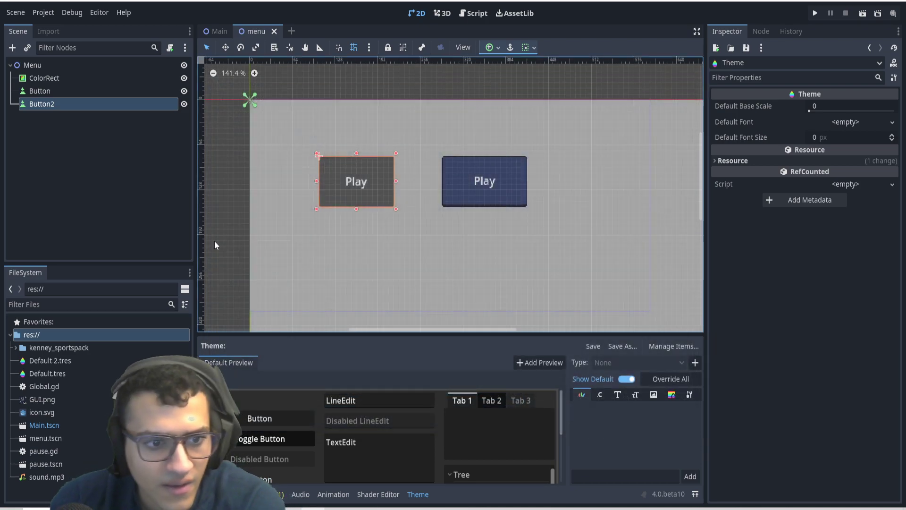
click(51, 360)
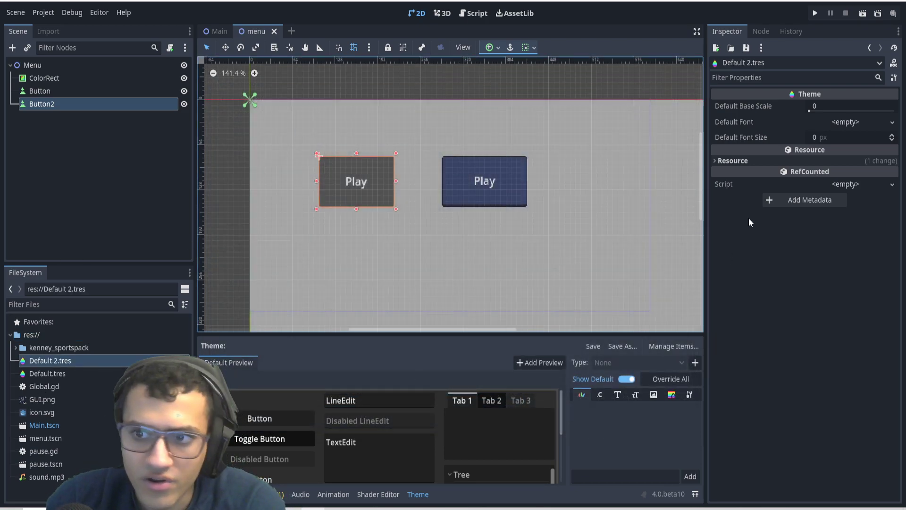
- Import the default theme's Button type with its data, then close the item manager
click(672, 346)
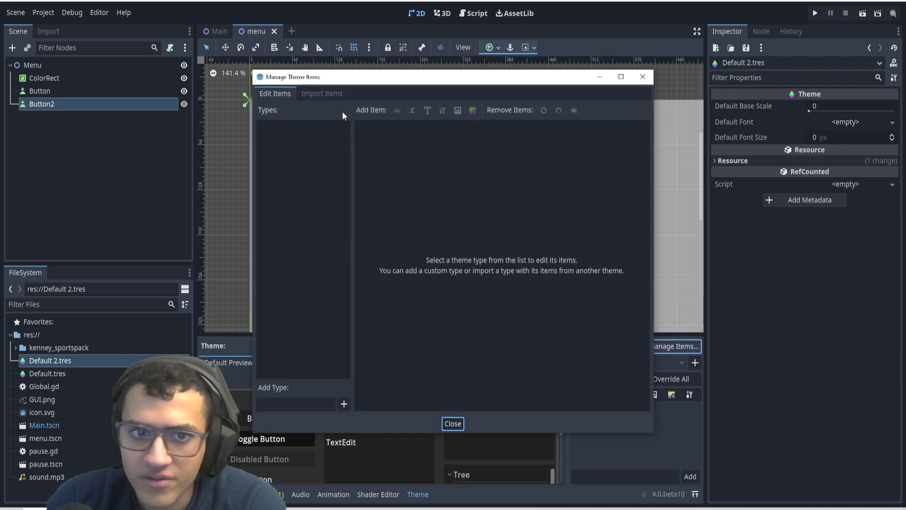
click(322, 93)
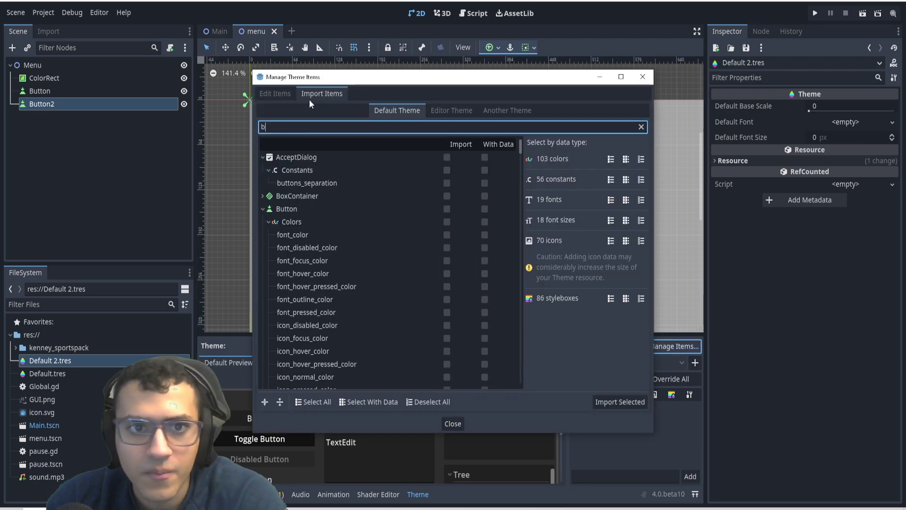
text(utt)
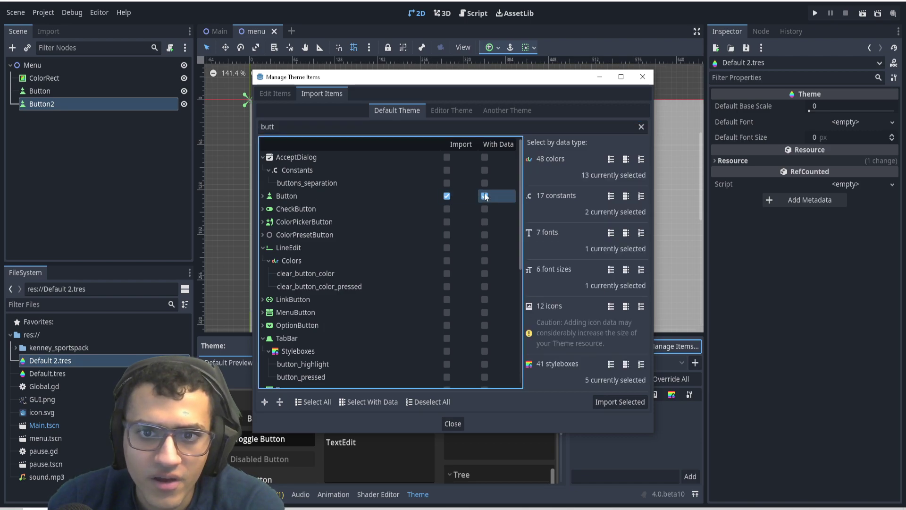
click(619, 402)
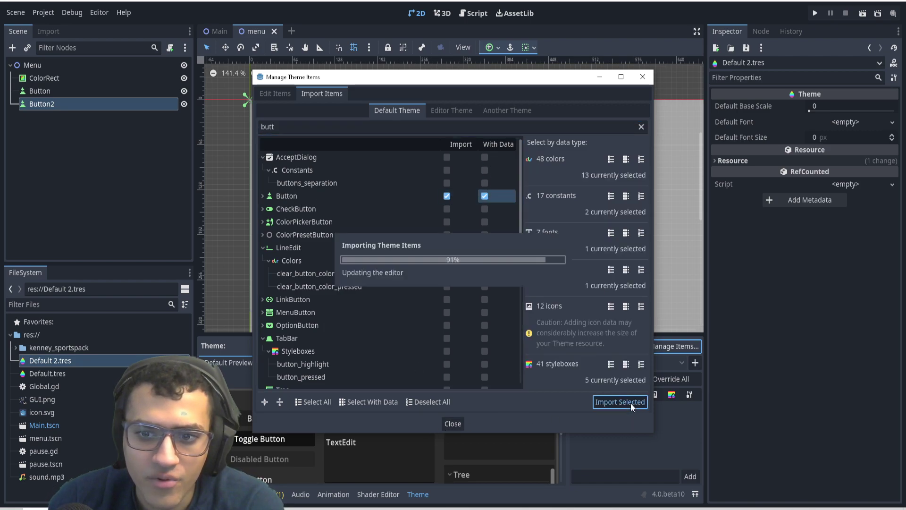
click(620, 402)
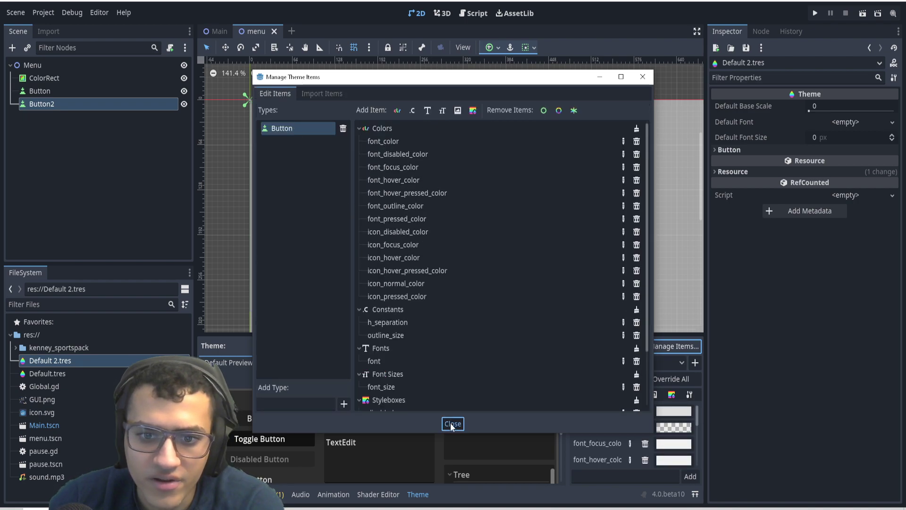
click(452, 423)
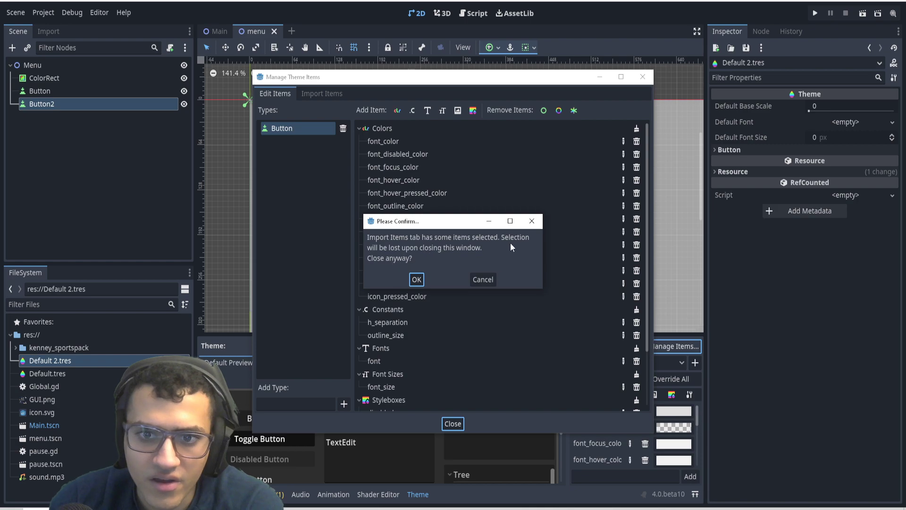
click(416, 278)
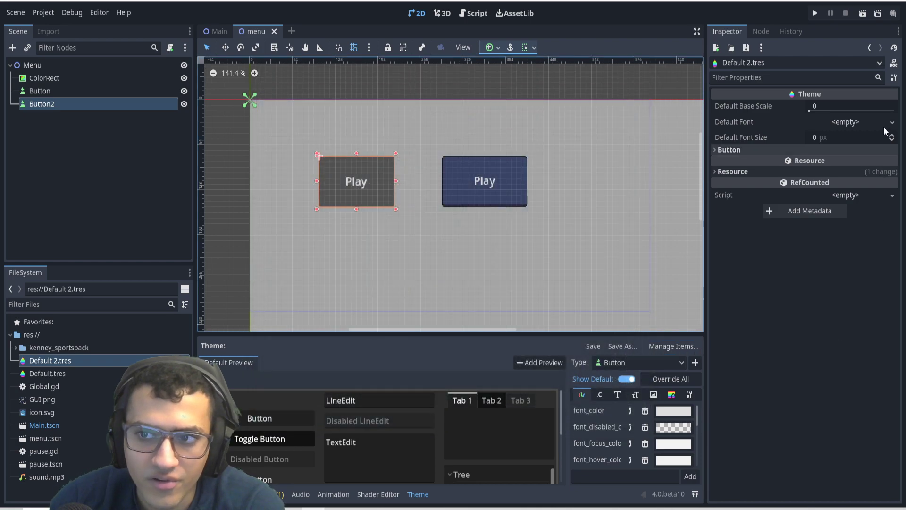
- Expand Default 2.tres's Button section and Styles group to list Disabled, Focus, Hover, Normal and Pressed
click(729, 149)
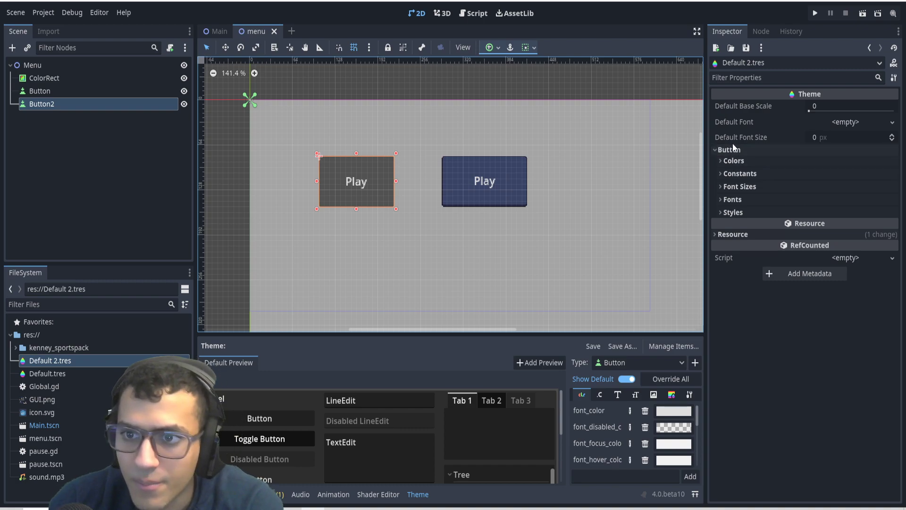
click(732, 212)
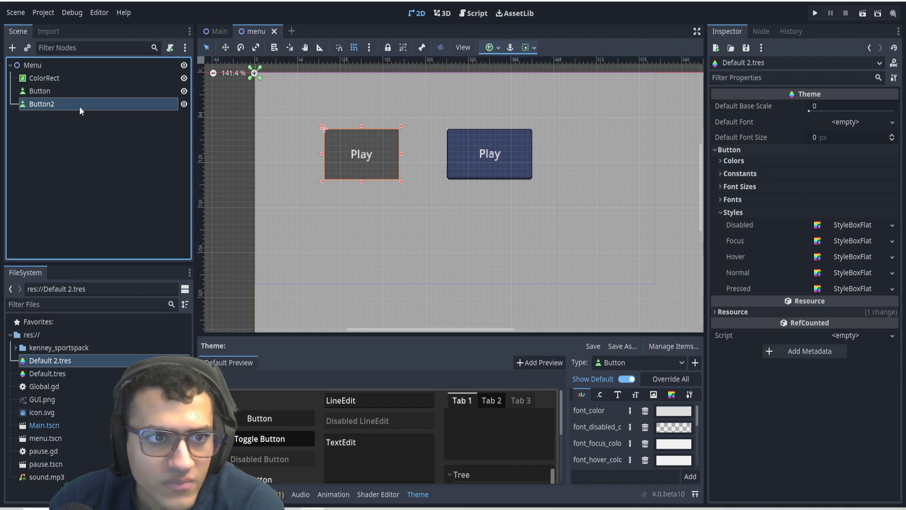
click(41, 103)
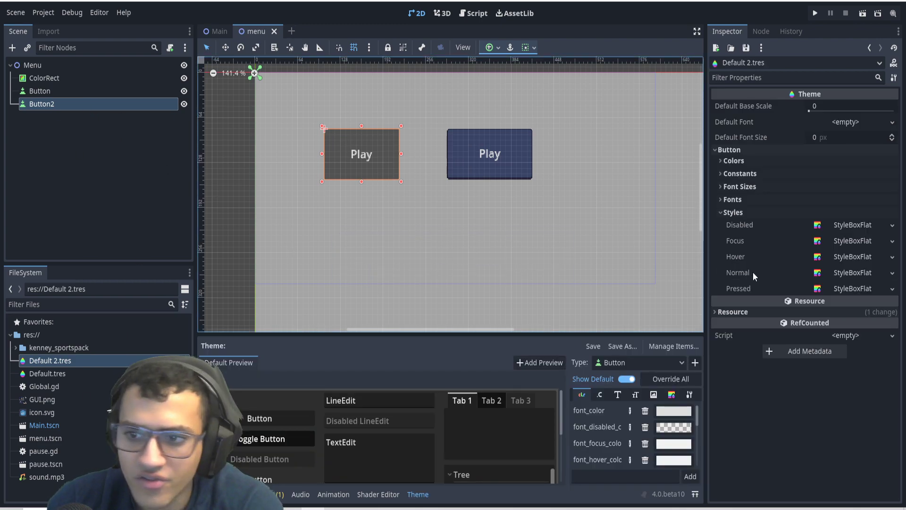
scroll(down, 3)
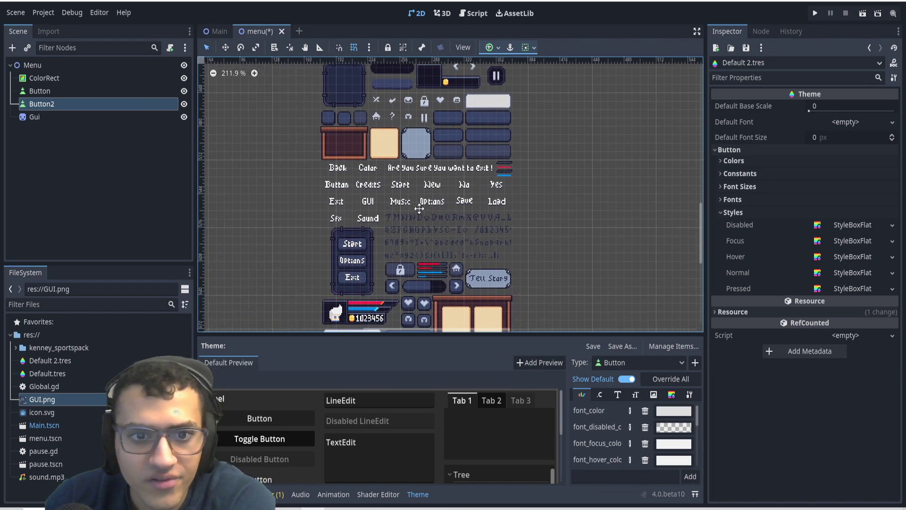
- Zoom in on the GUI sheet's button tiles, delete the Gui node, and reselect Button2
scroll(up, 3)
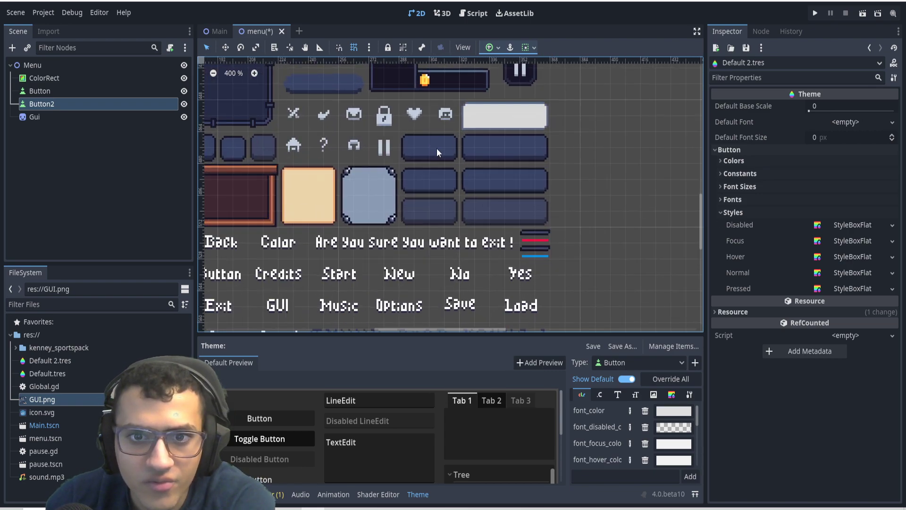
mouse_move(414, 156)
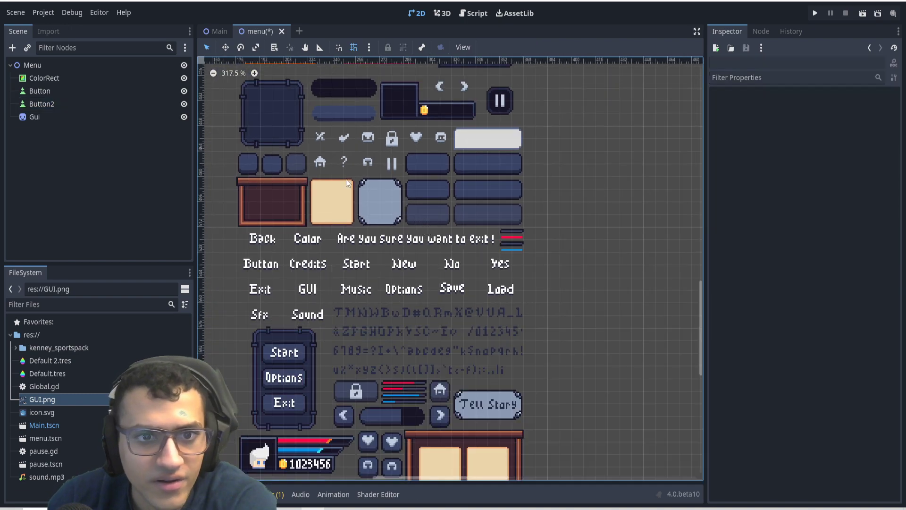
click(34, 116)
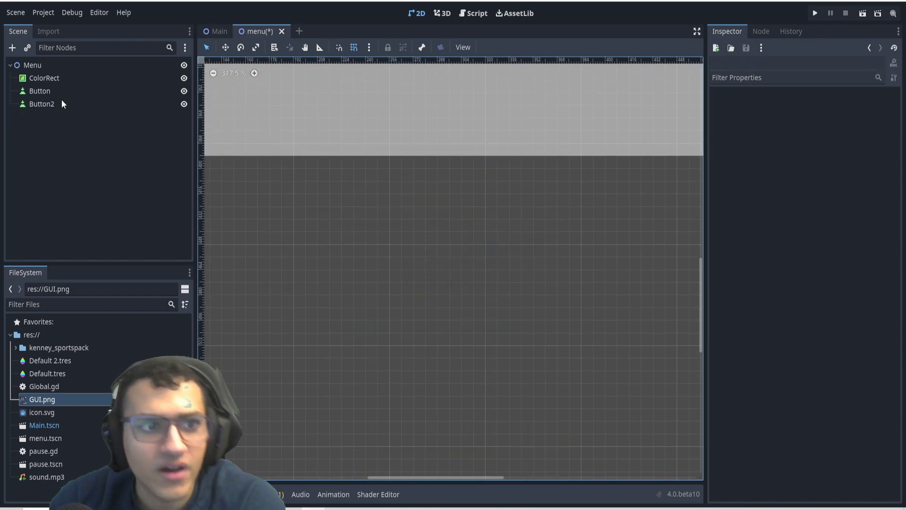
click(41, 103)
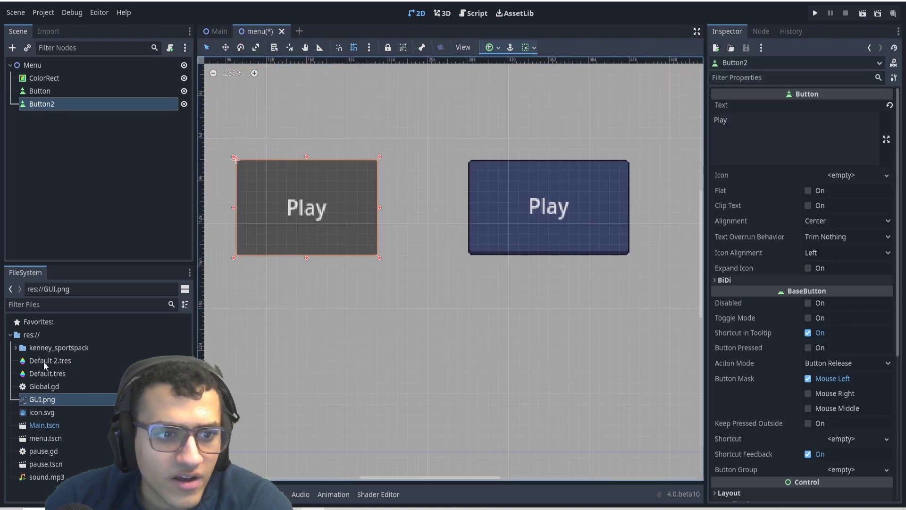
- Make the Normal style a new StyleBoxTexture with GUI.png as its texture
double_click(49, 360)
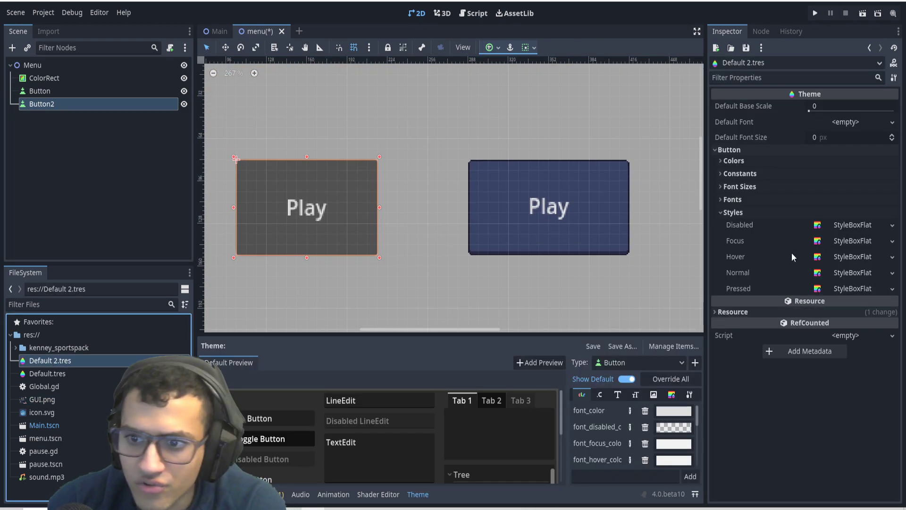
click(892, 272)
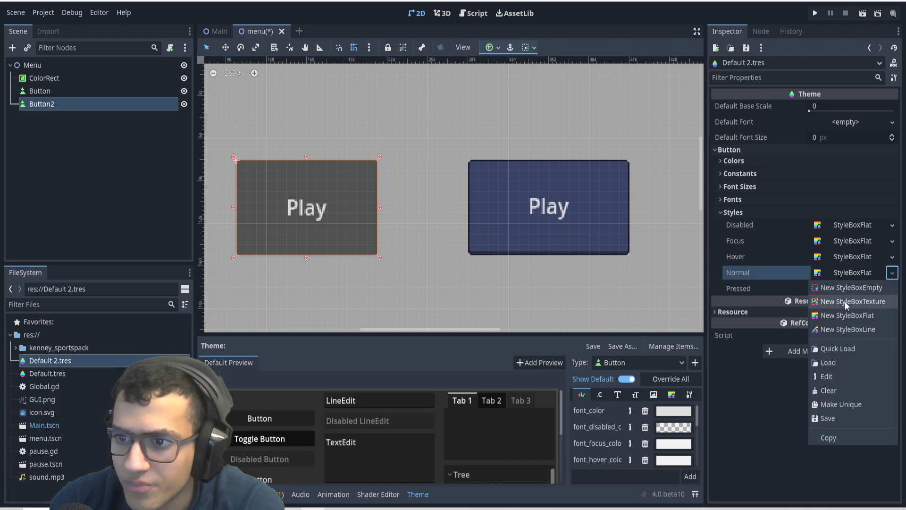
click(849, 301)
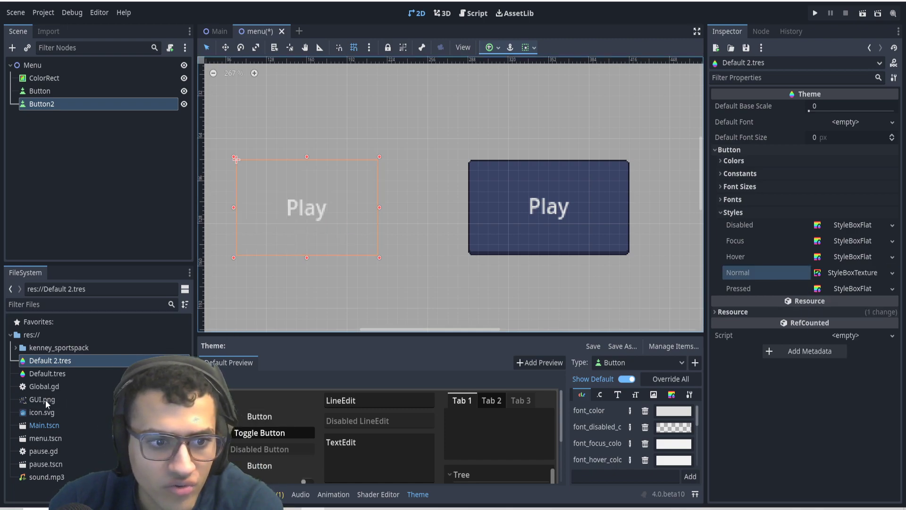
click(42, 399)
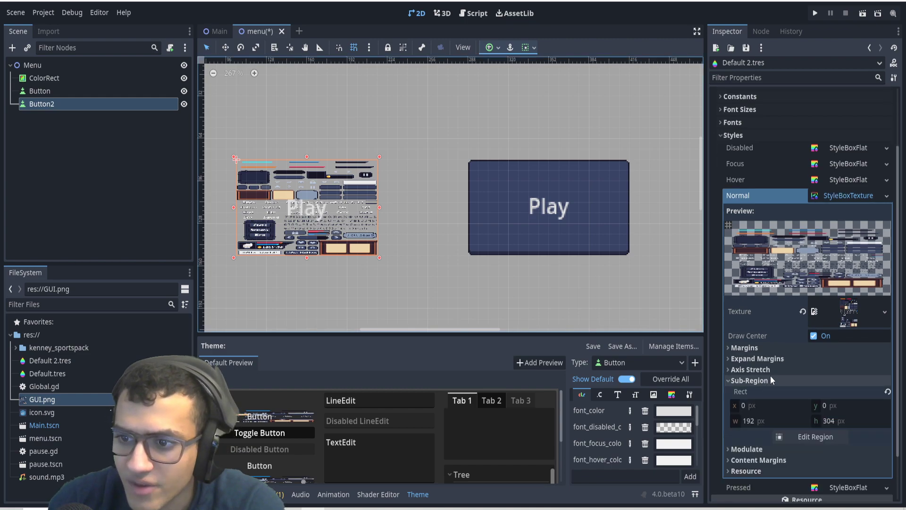
- Crop the Normal texture to the 30×14 blue panel slice (113, 81) using Auto Slice snapping
click(815, 436)
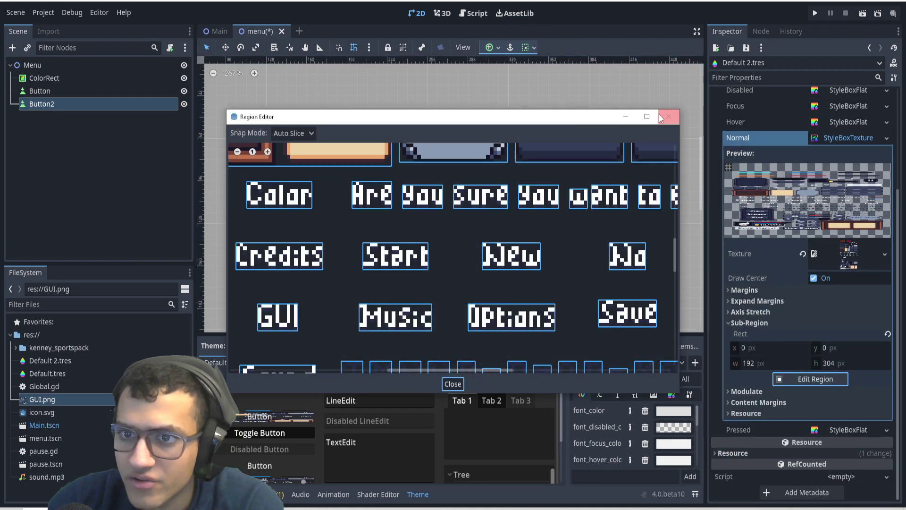
click(670, 116)
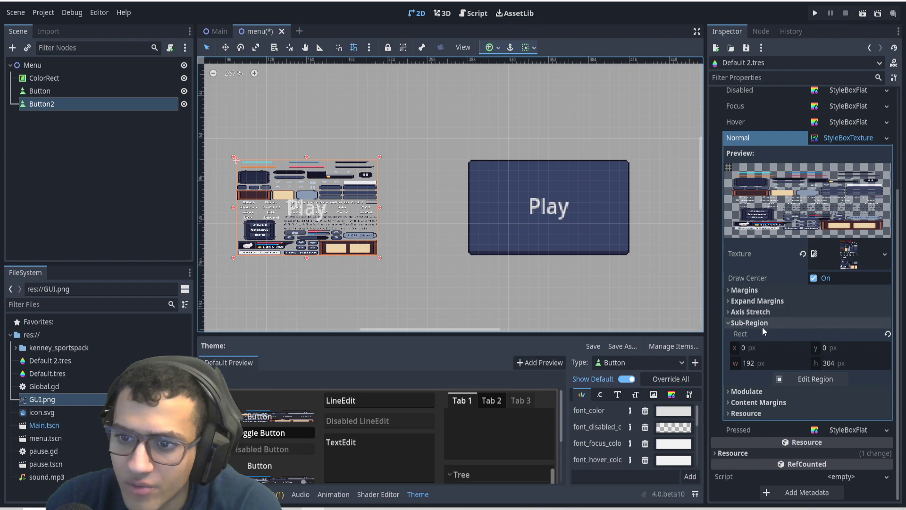
click(814, 379)
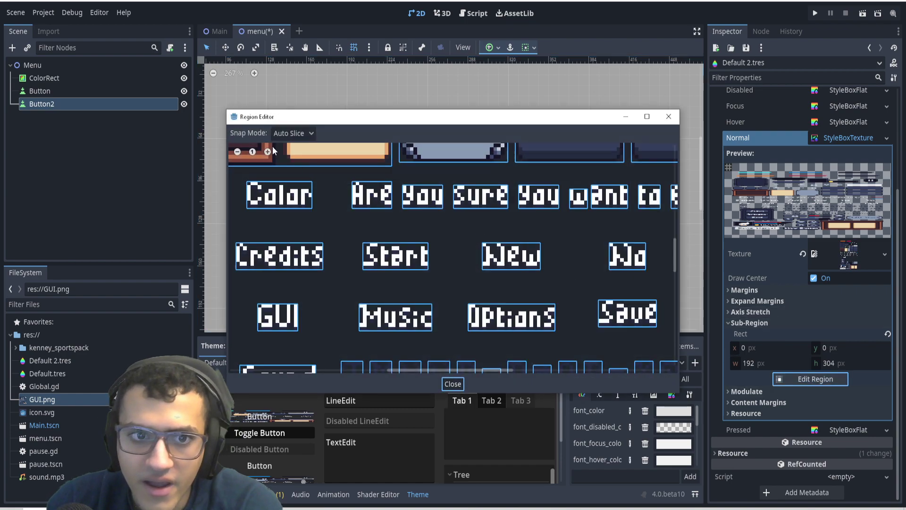
click(293, 133)
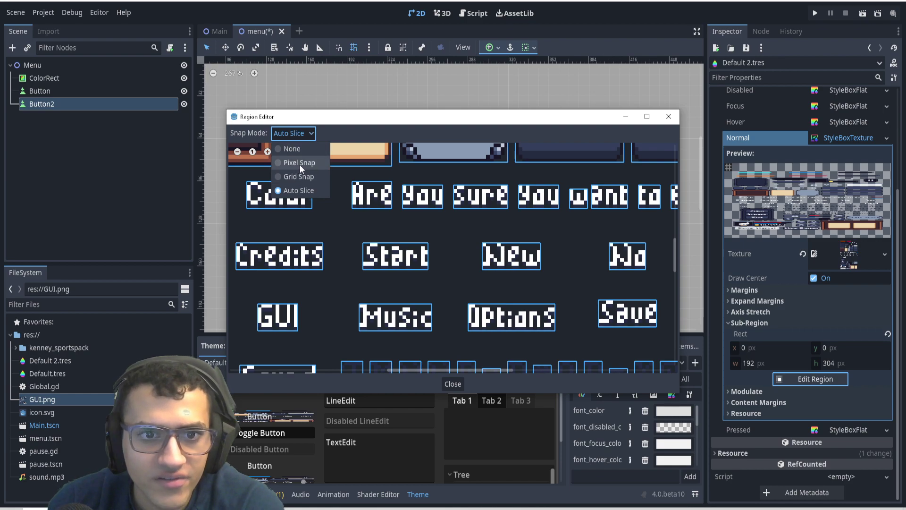
click(299, 190)
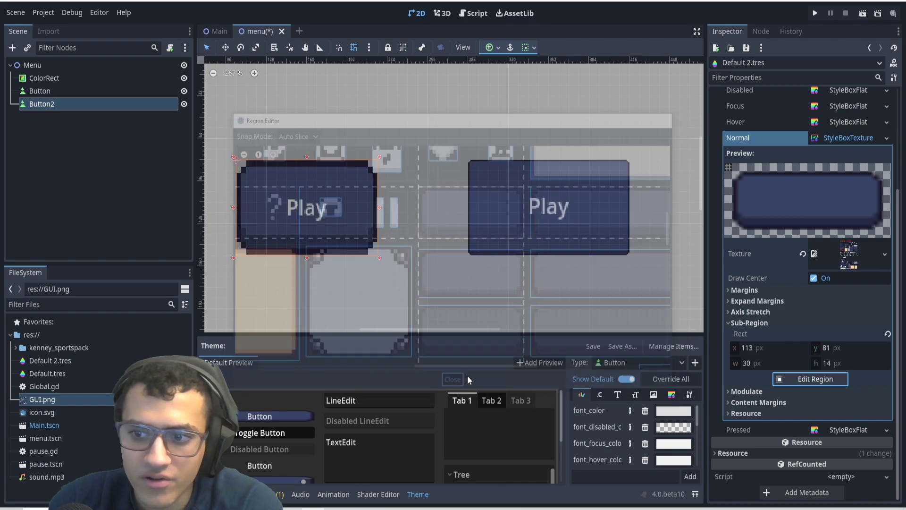
click(452, 379)
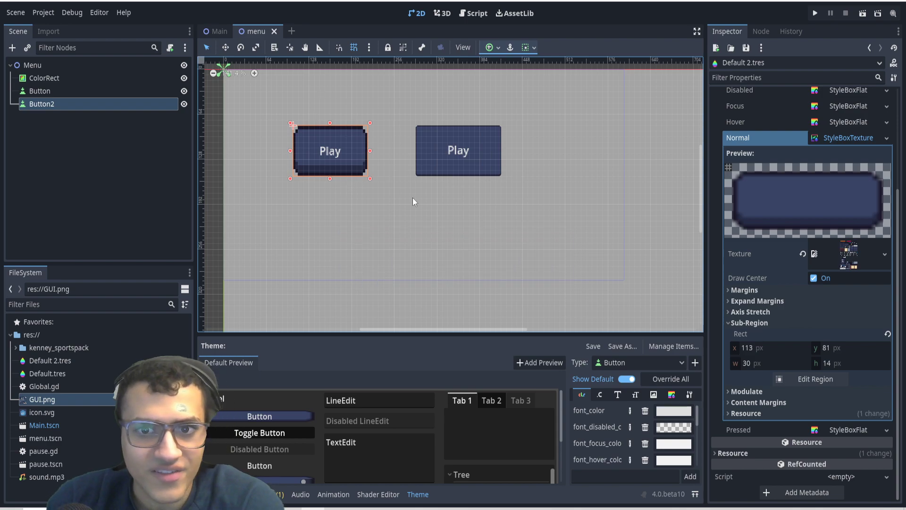
- Zoom the canvas onto the left button's edge, then select the right Play button
scroll(up, 3)
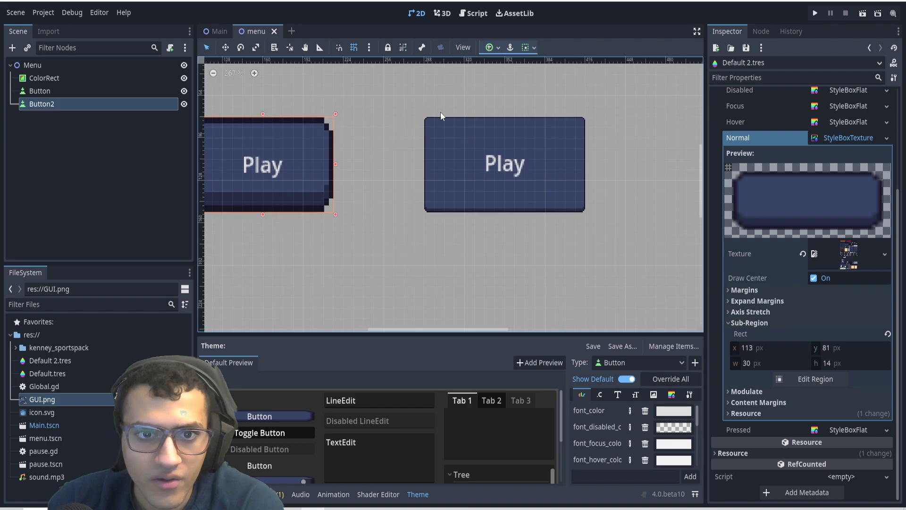
scroll(up, 3)
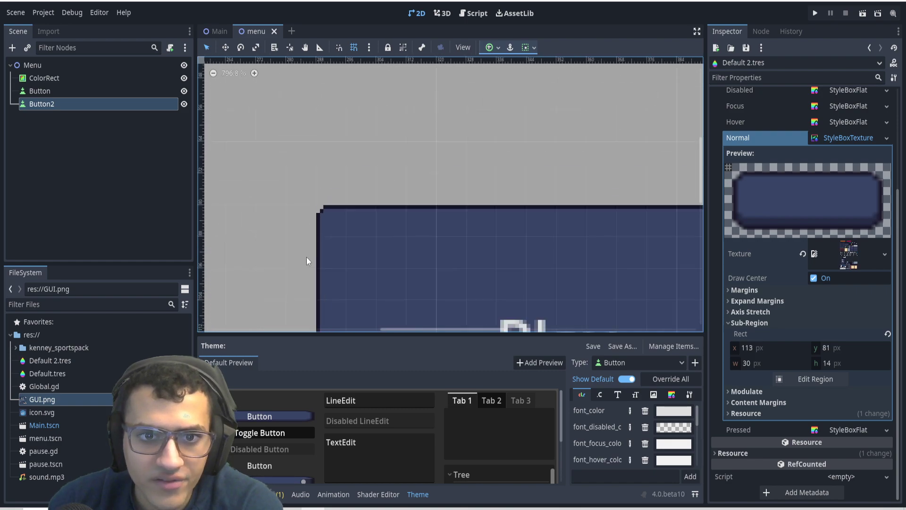
click(40, 90)
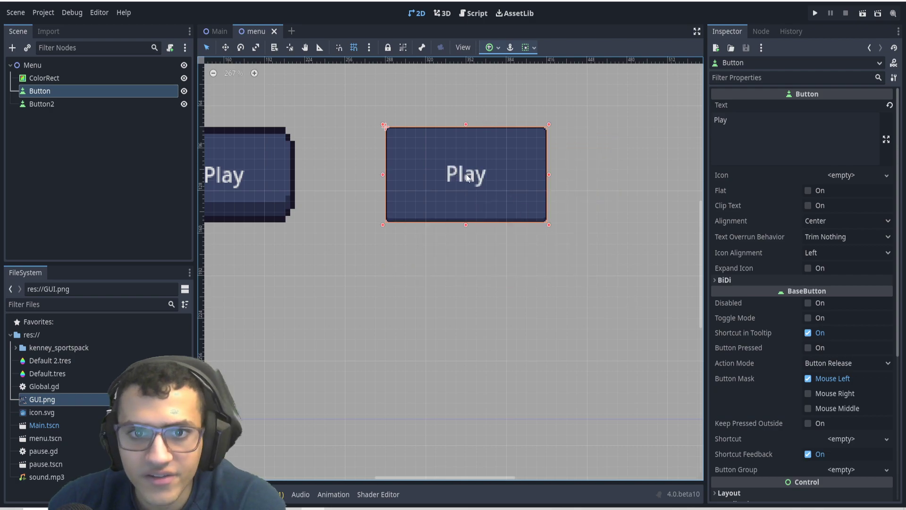
click(42, 103)
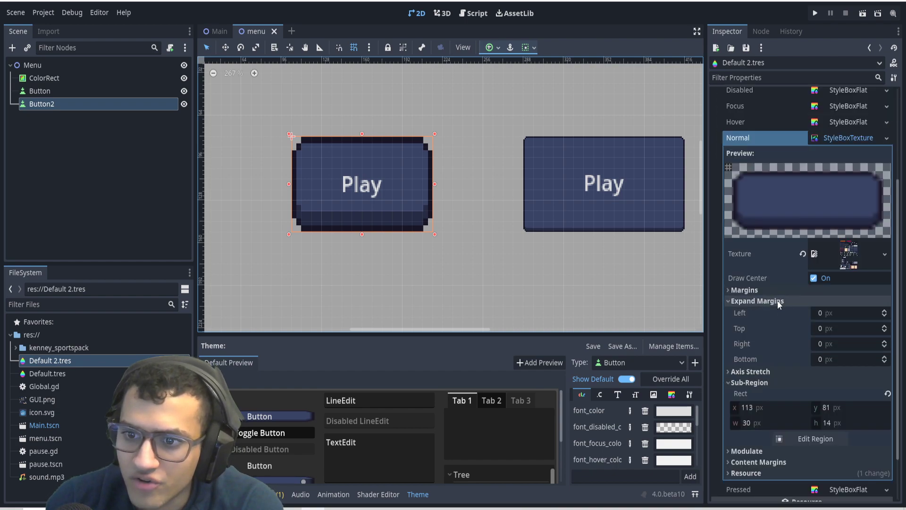
mouse_move(840, 314)
text(2)
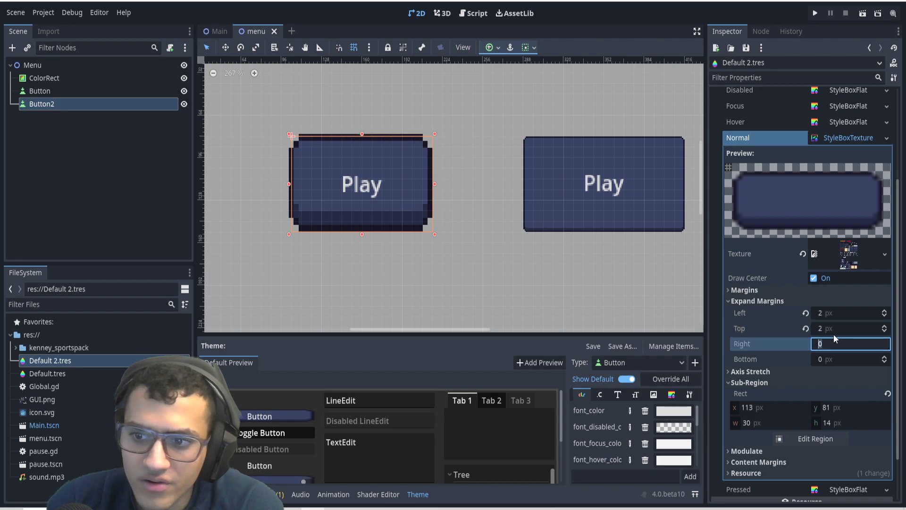
- Set the Normal style's margins to Left 2, Top 2, Right 2, Bottom 4 and view them in the region editor
click(757, 301)
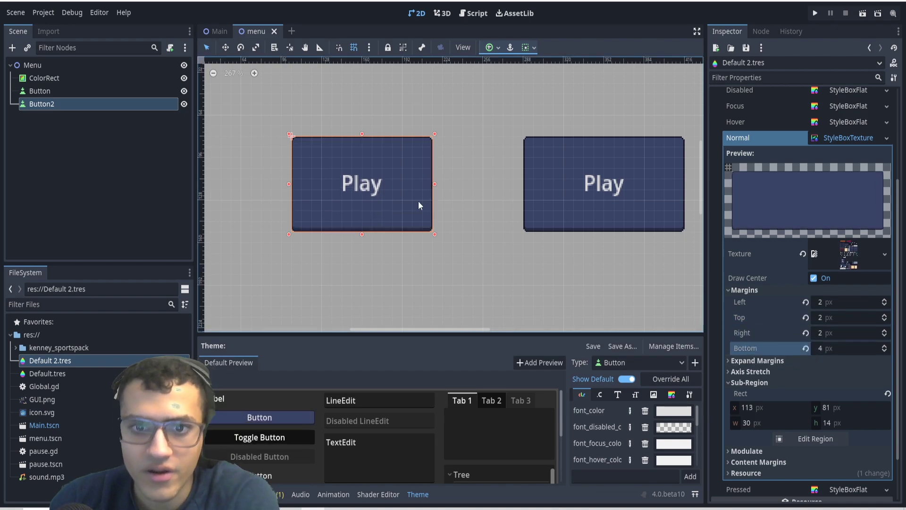
mouse_move(744, 180)
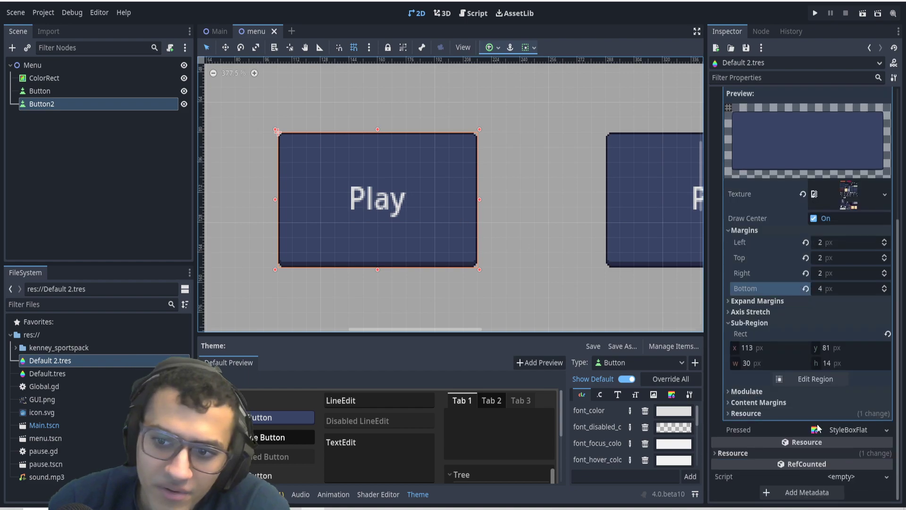
click(815, 378)
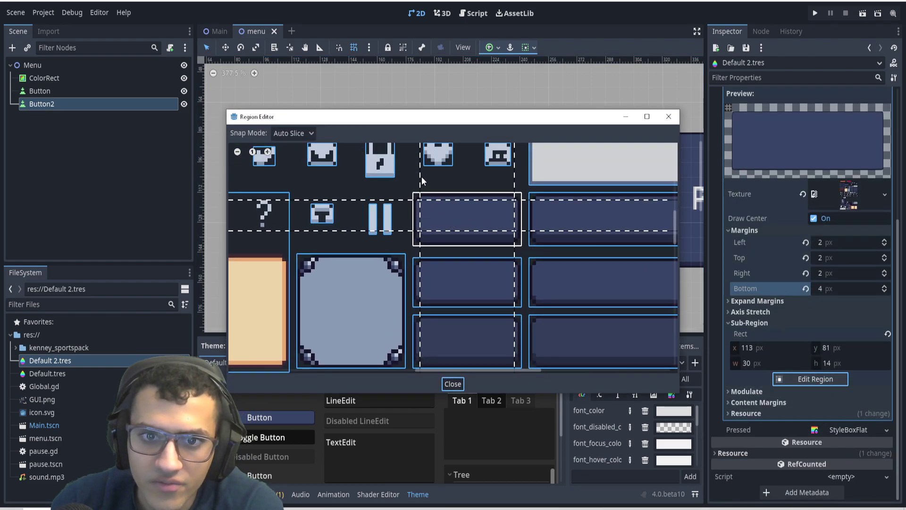
mouse_move(421, 208)
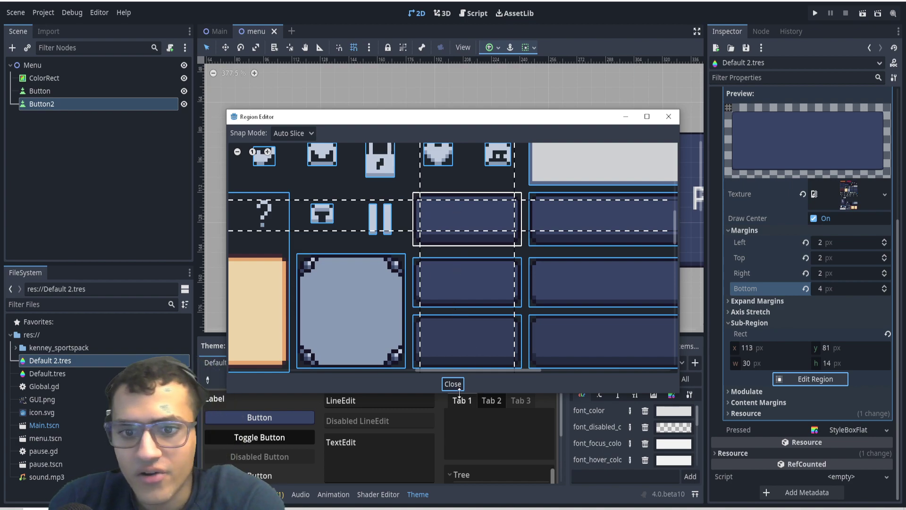
- Check the dashed margin guides around the blue panel and close the Region Editor
click(453, 384)
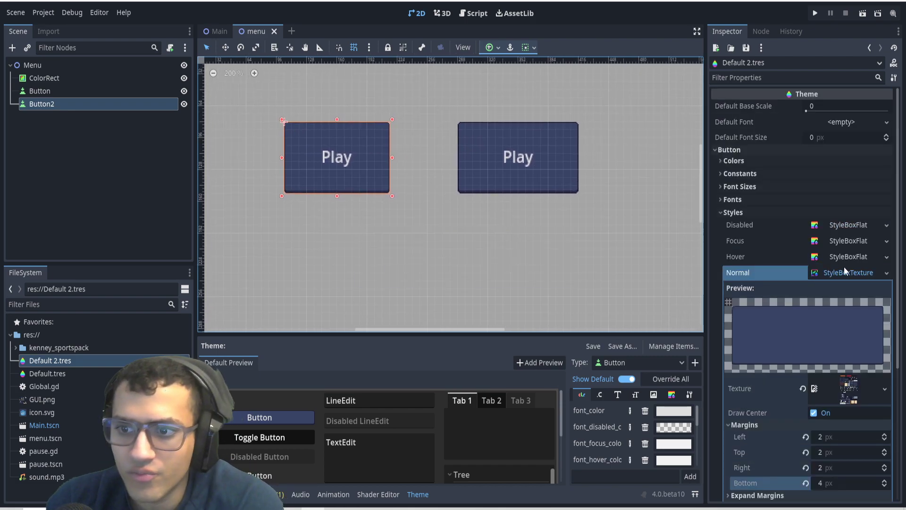
mouse_move(737, 242)
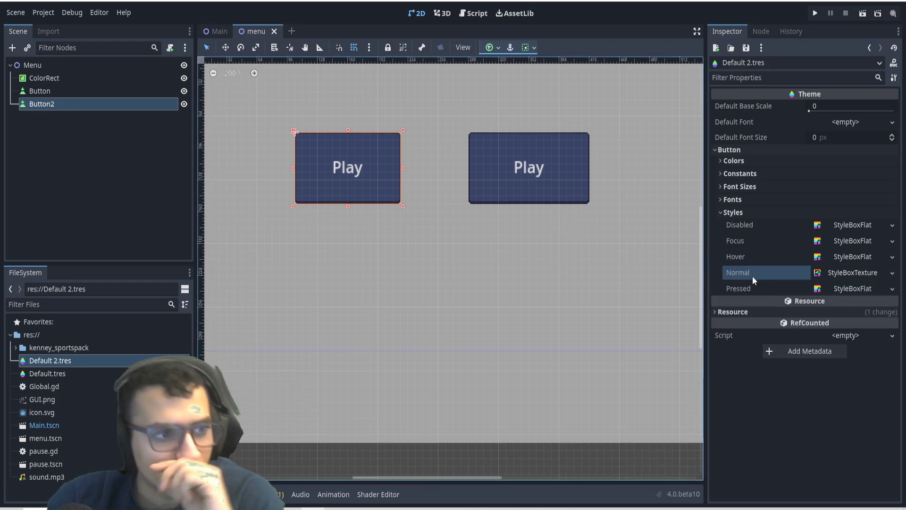
scroll(down, 3)
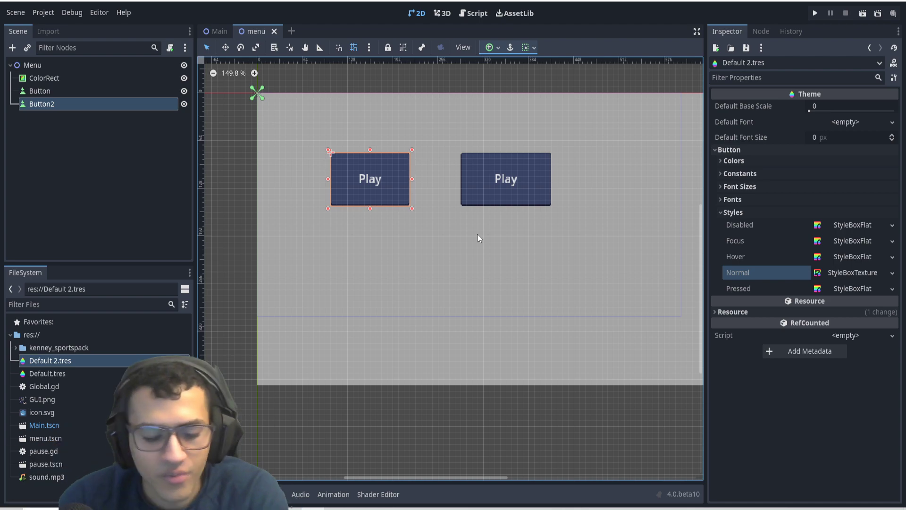
mouse_move(488, 152)
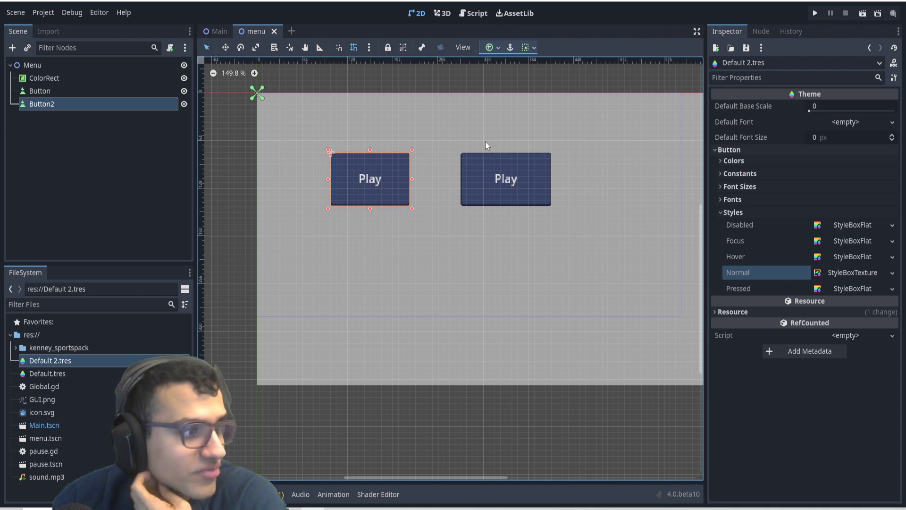
mouse_move(263, 361)
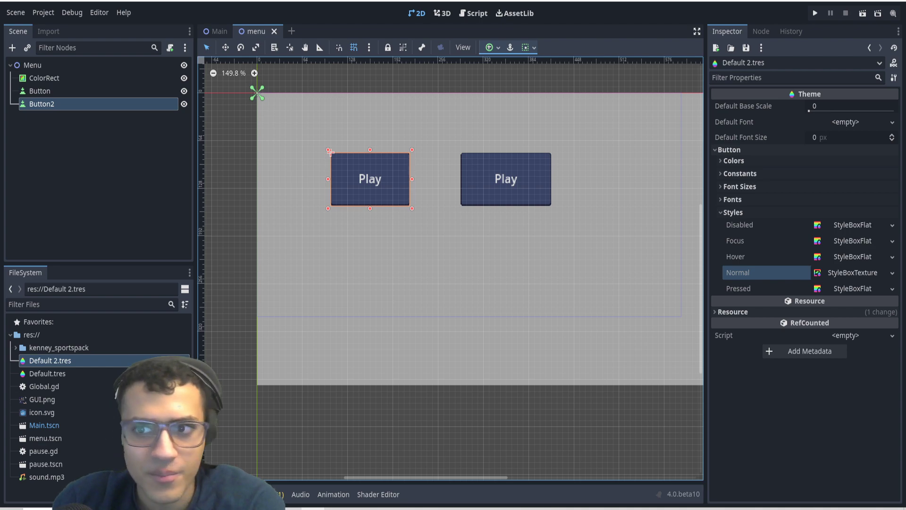
mouse_move(238, 342)
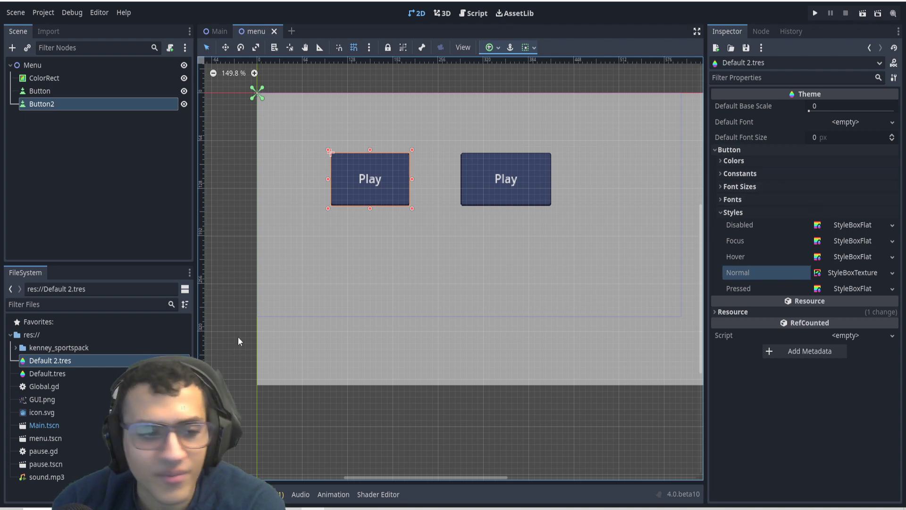